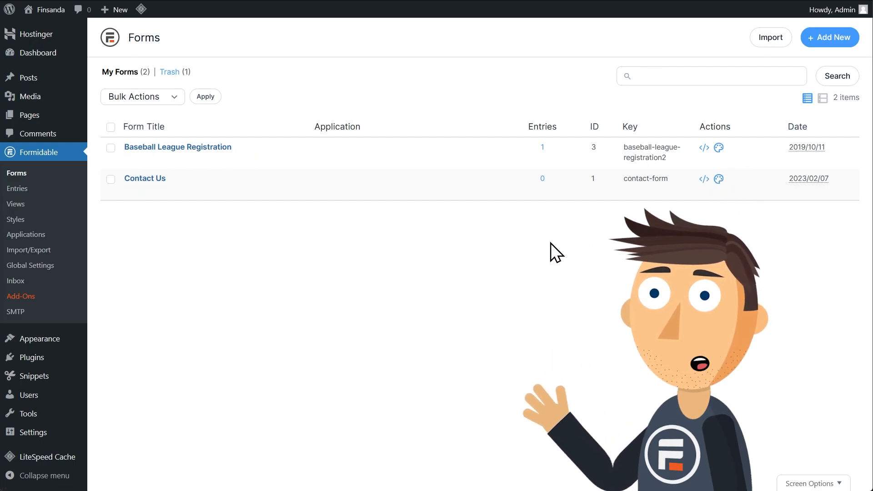
mouse_move(152, 183)
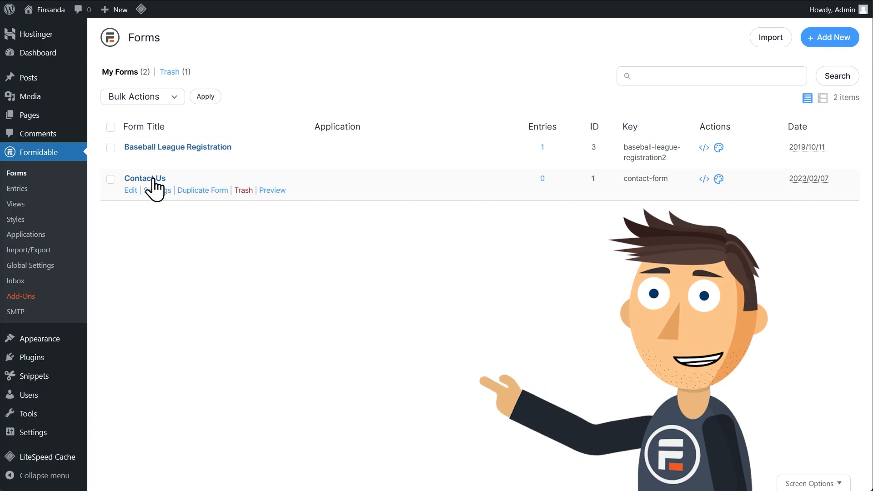
Open the Contact Us form from the Forms list in the form builder.
left_click(130, 190)
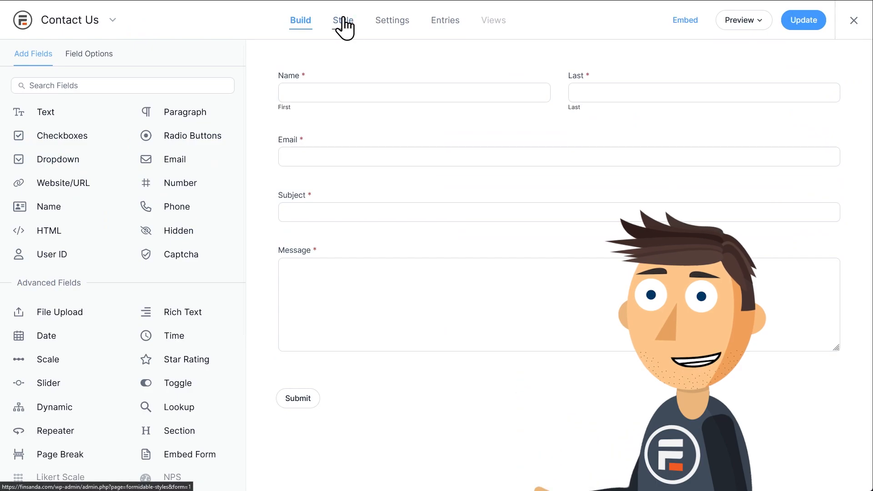
Show the Contact Us form's Style settings, listing Formidable Style and other styles.
left_click(342, 20)
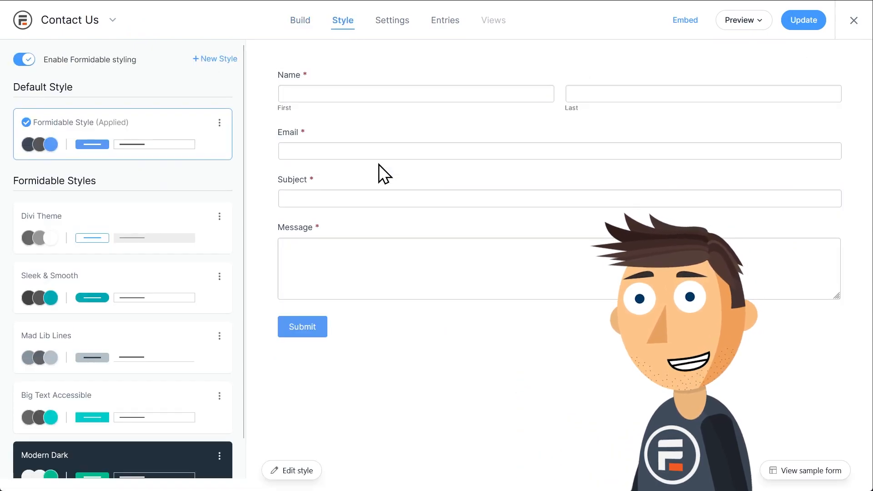
mouse_move(387, 255)
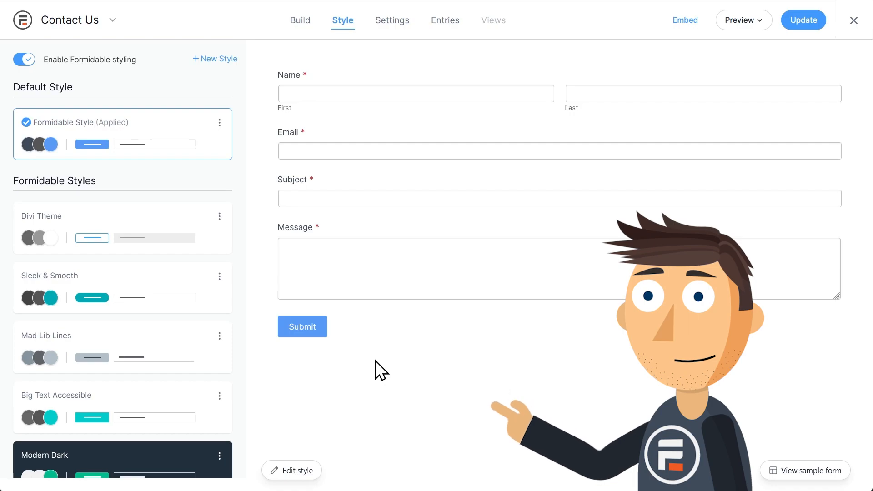
mouse_move(382, 293)
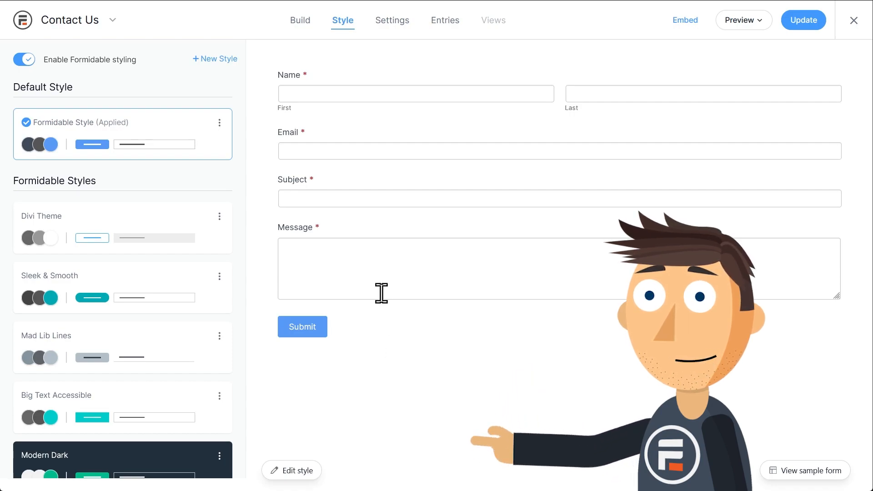
mouse_move(213, 153)
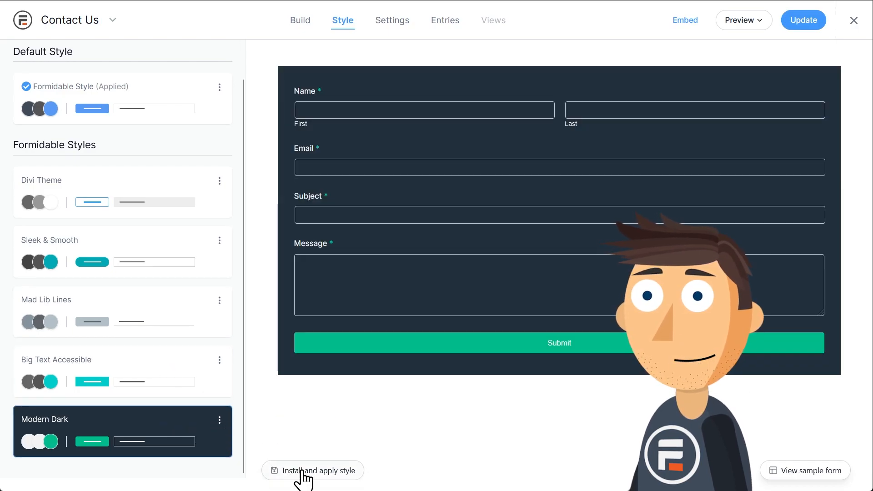
Install and apply Modern Dark to the form and update, confirming the style change.
left_click(312, 470)
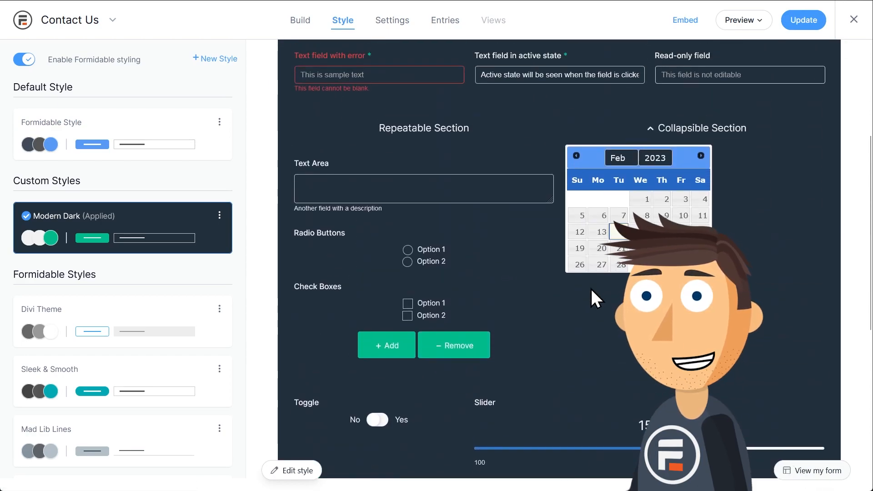
left_click(803, 20)
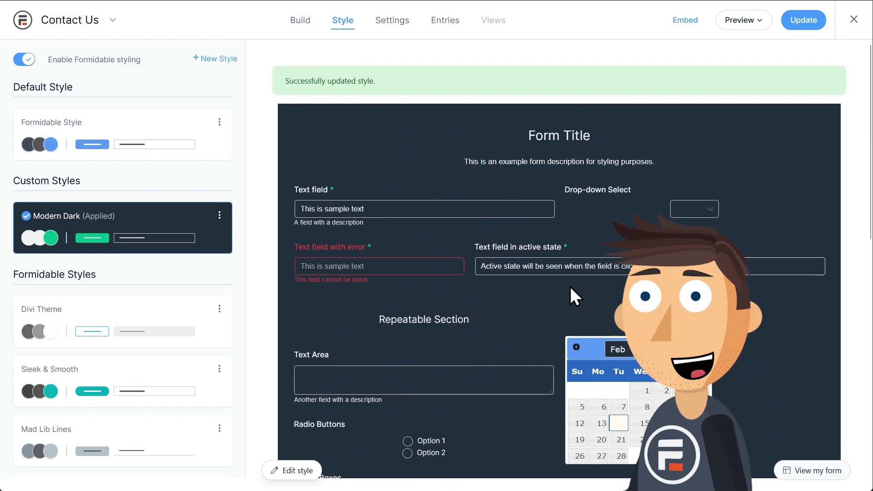
mouse_move(603, 325)
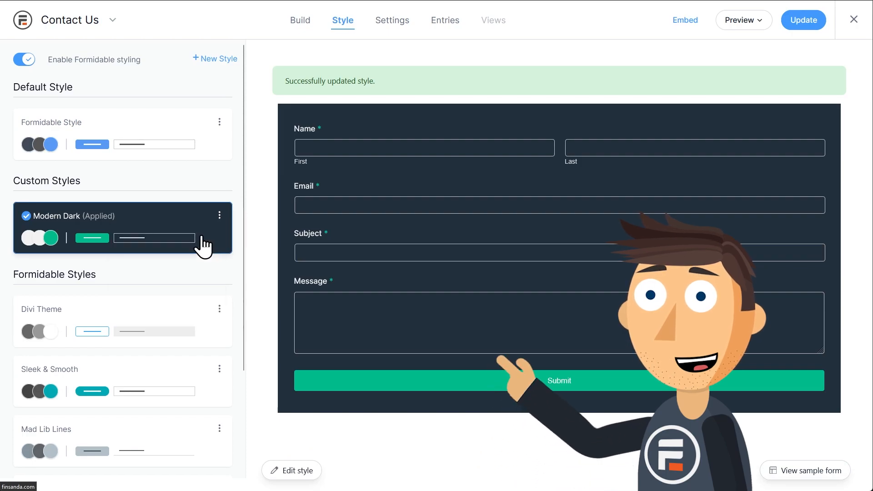
Edit Modern Dark and set its General form background colour to navy.
left_click(291, 470)
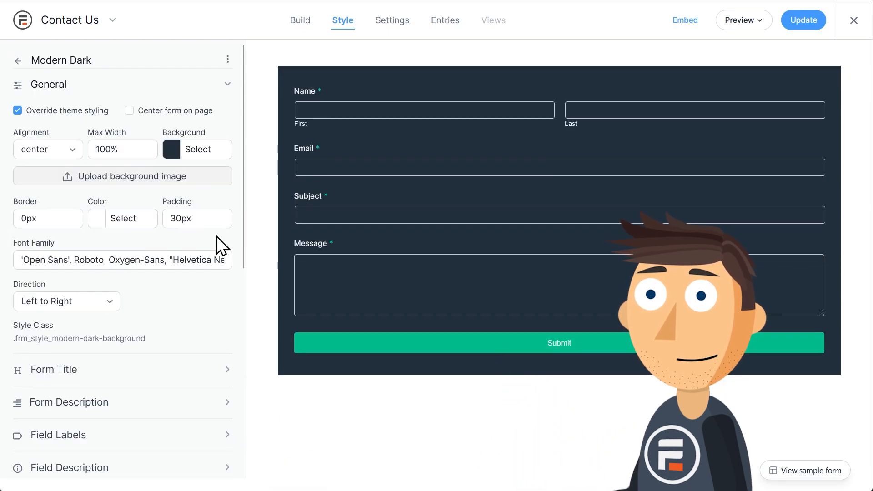
scroll("down", 3)
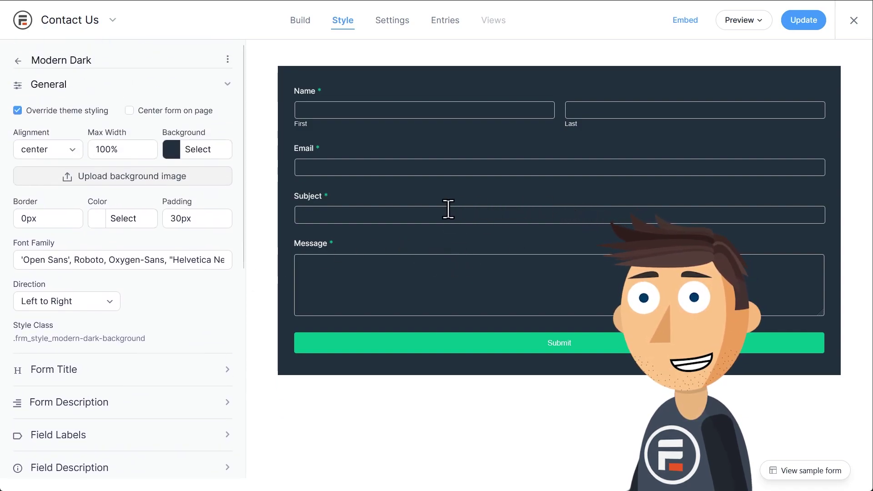
left_click(171, 149)
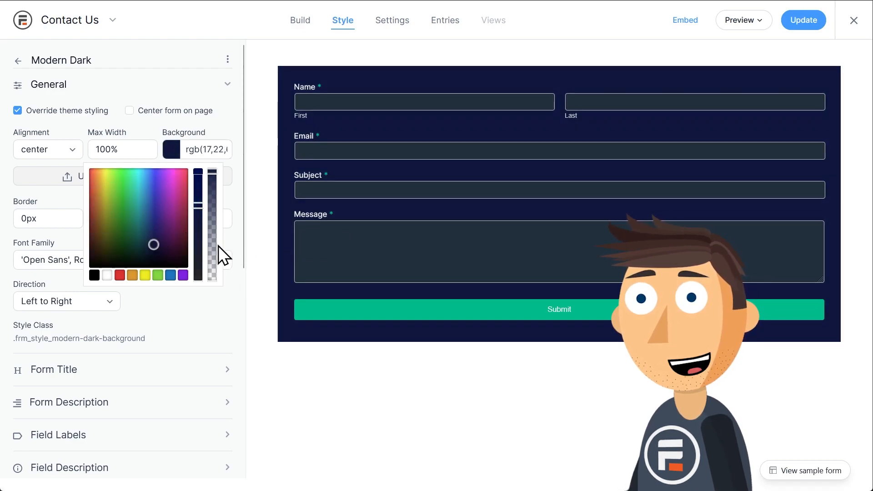
scroll("down", 3)
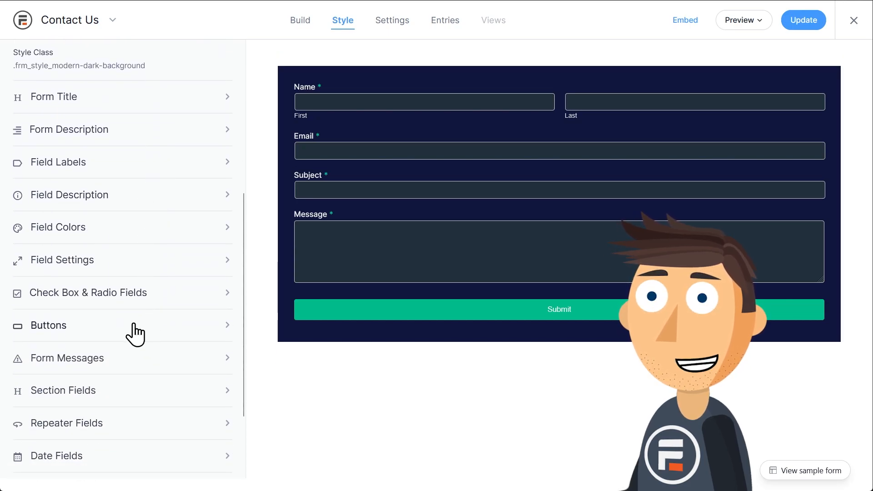
Set the Modern Dark Submit button background to purple, update, and return to the styles list.
left_click(49, 325)
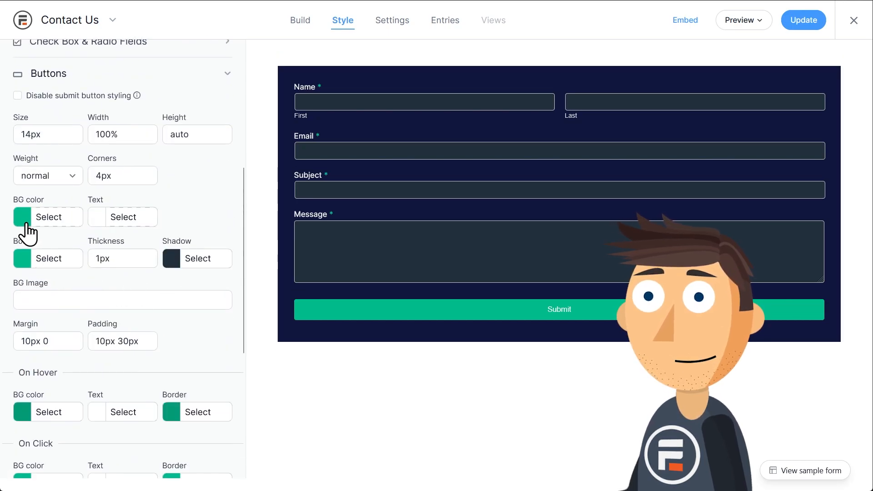
left_click(22, 217)
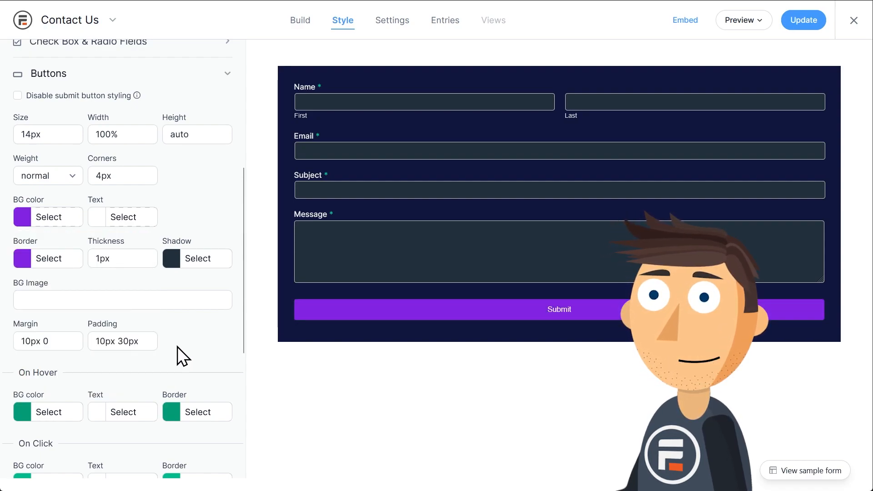
left_click(803, 20)
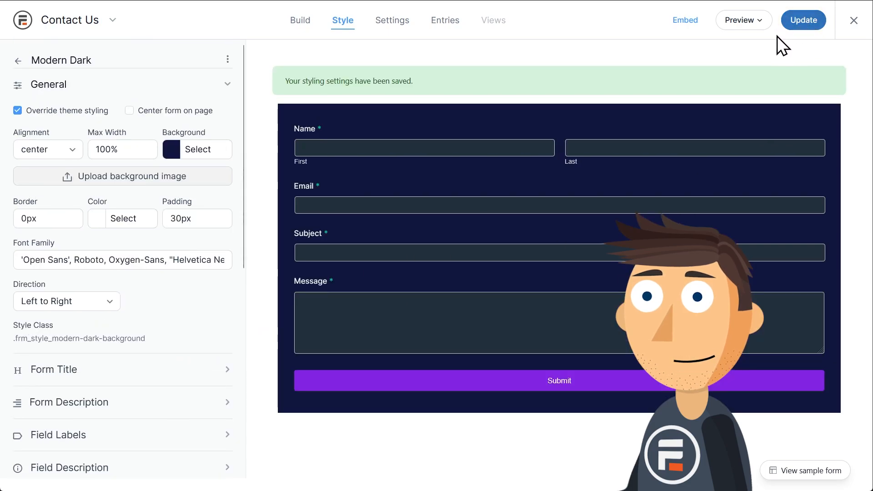
left_click(18, 60)
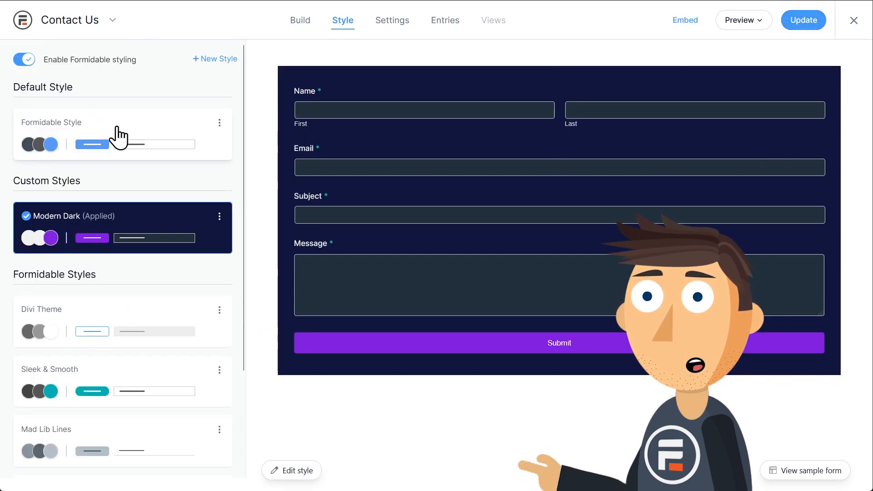
Set Modern Dark as the default style via its three-dot menu and update.
left_click(219, 216)
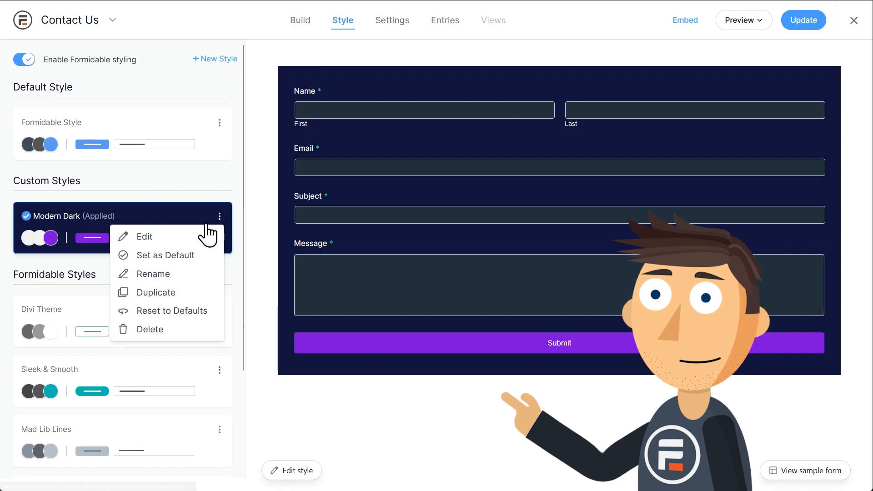
mouse_move(153, 274)
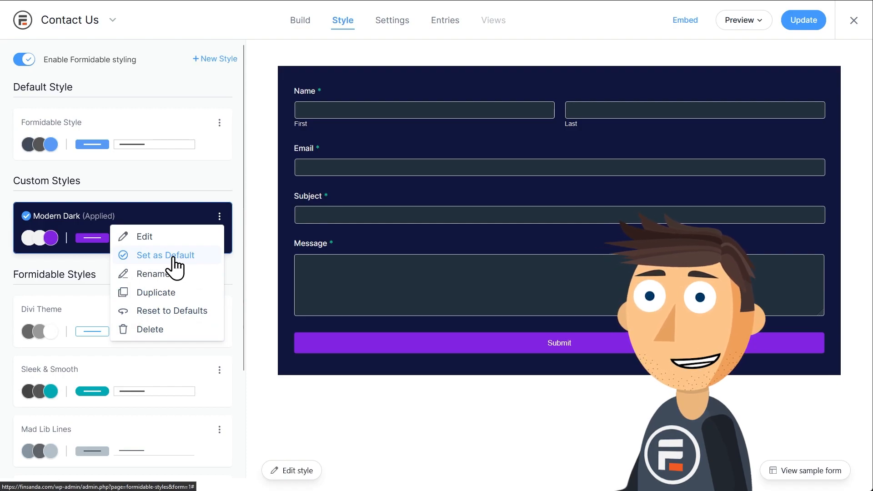
left_click(165, 255)
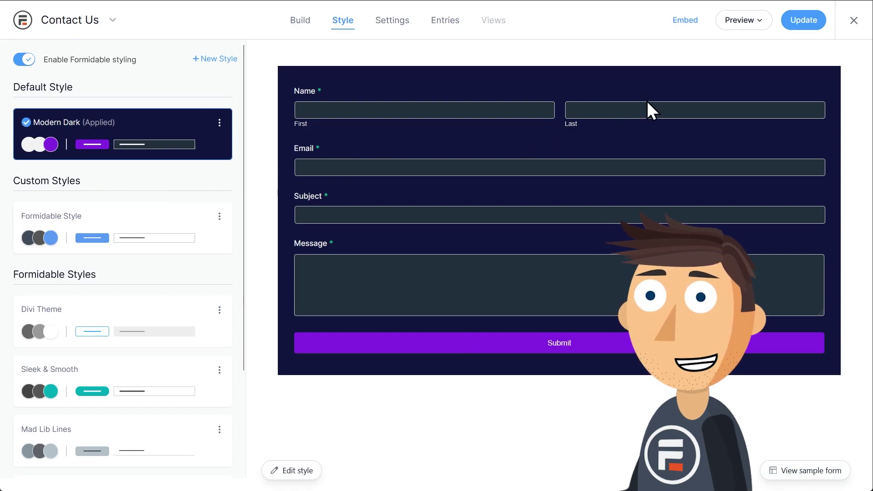
left_click(803, 20)
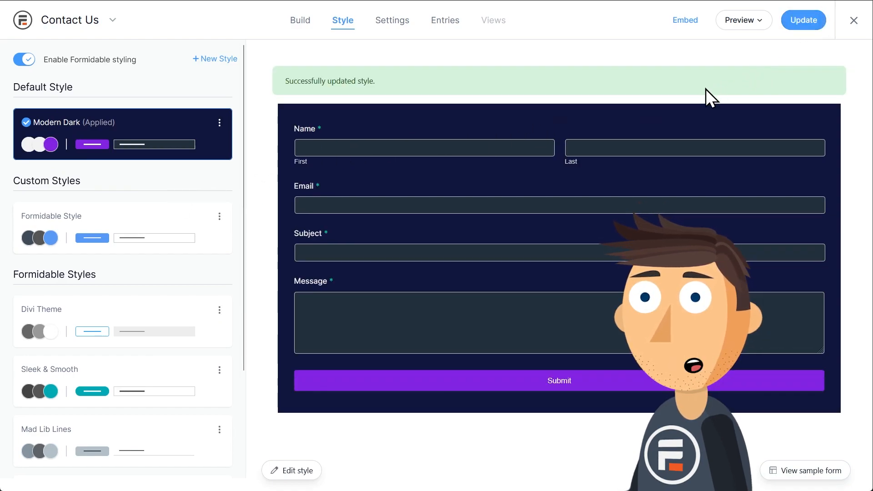
mouse_move(456, 137)
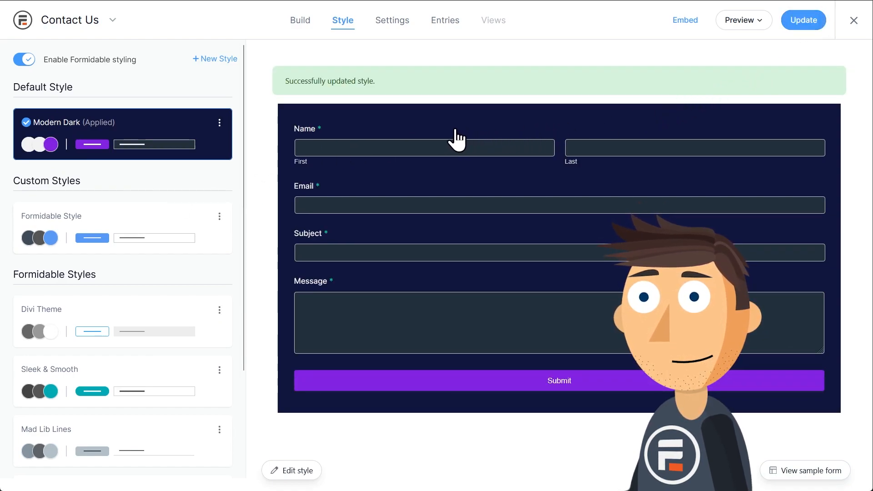
left_click(744, 20)
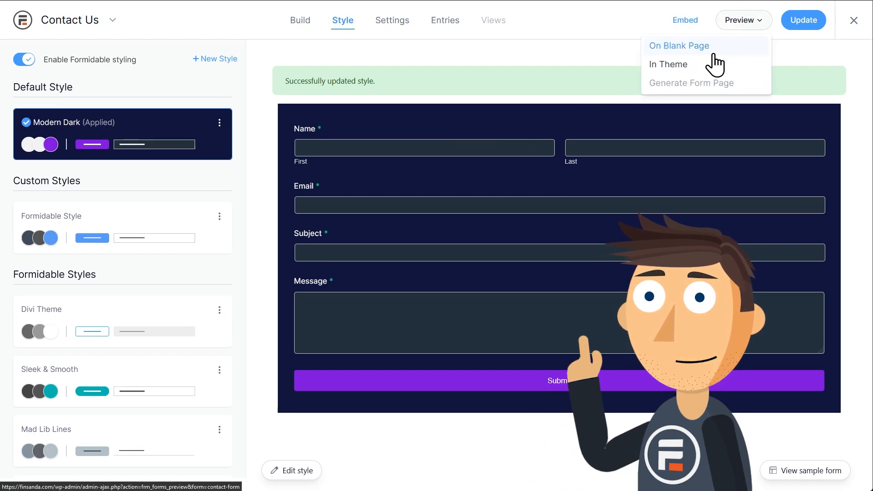
Preview the form on a blank page, then reopen Modern Dark's style settings for editing.
left_click(678, 46)
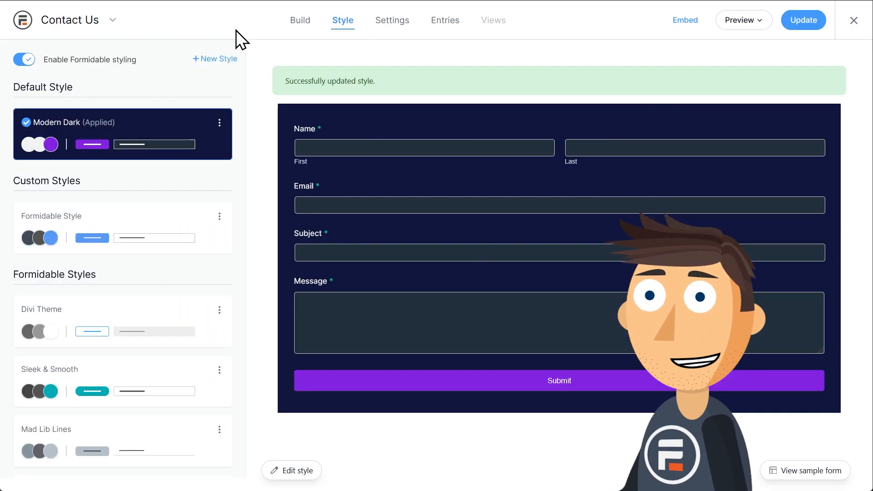
left_click(292, 470)
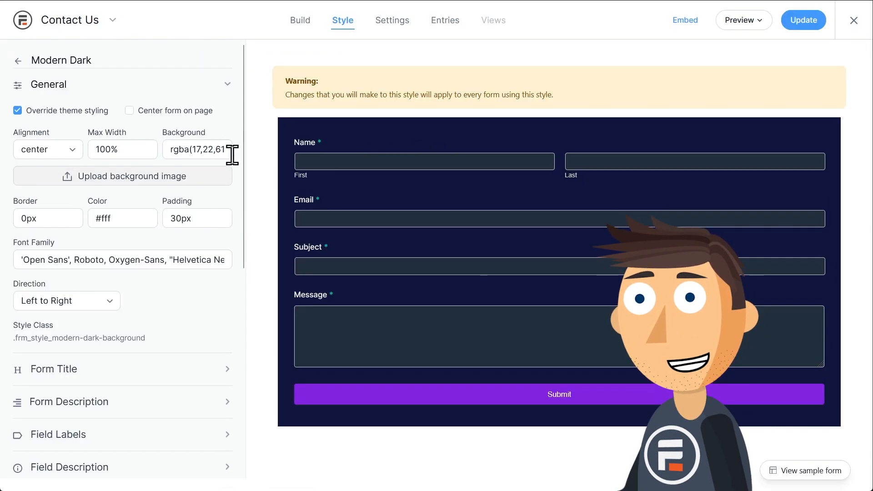